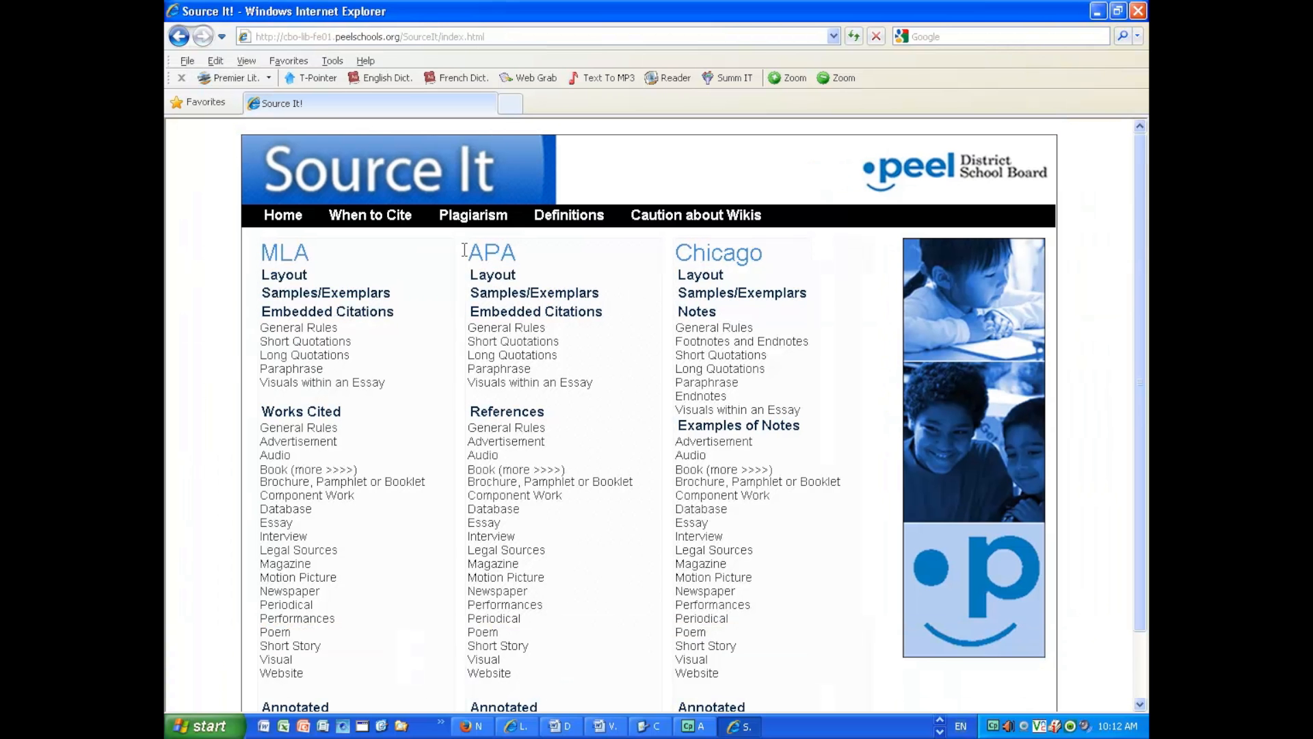
Open the MLA Embedded Citations General Rules page and scroll through it
click(306, 341)
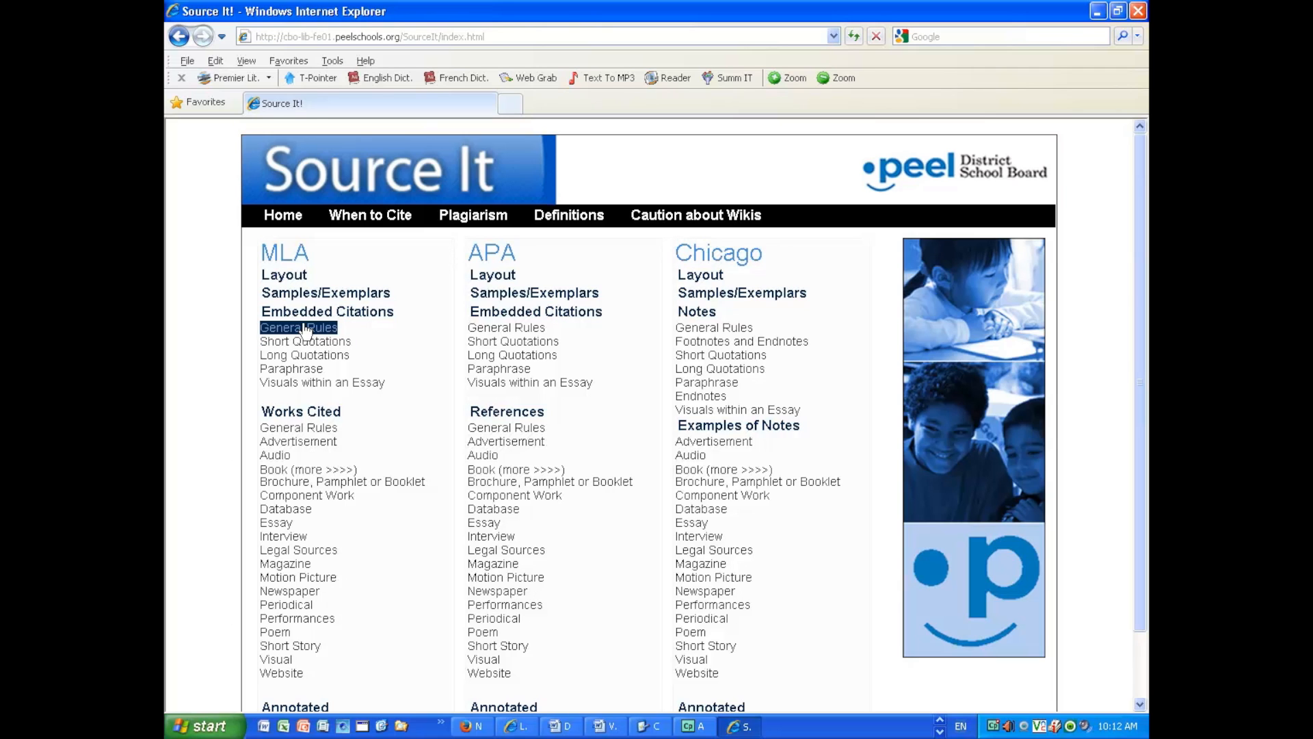
click(299, 327)
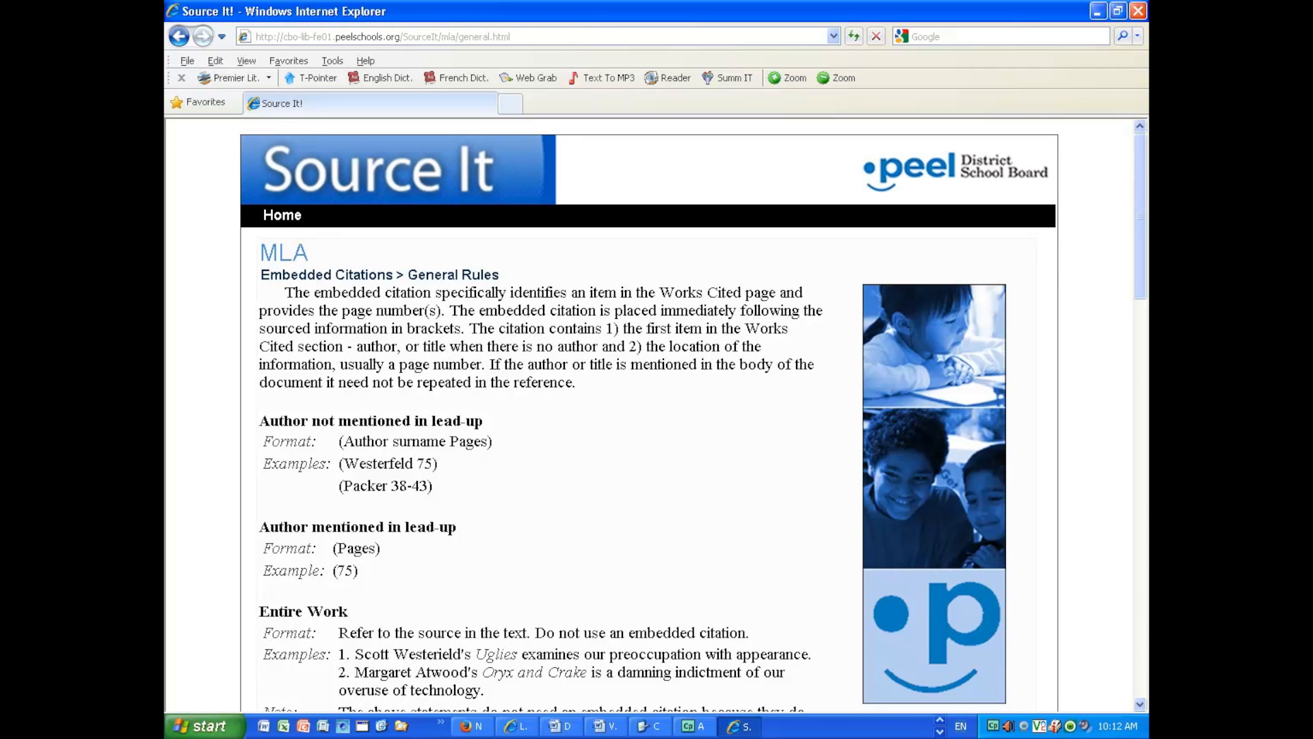
mouse_move(411, 471)
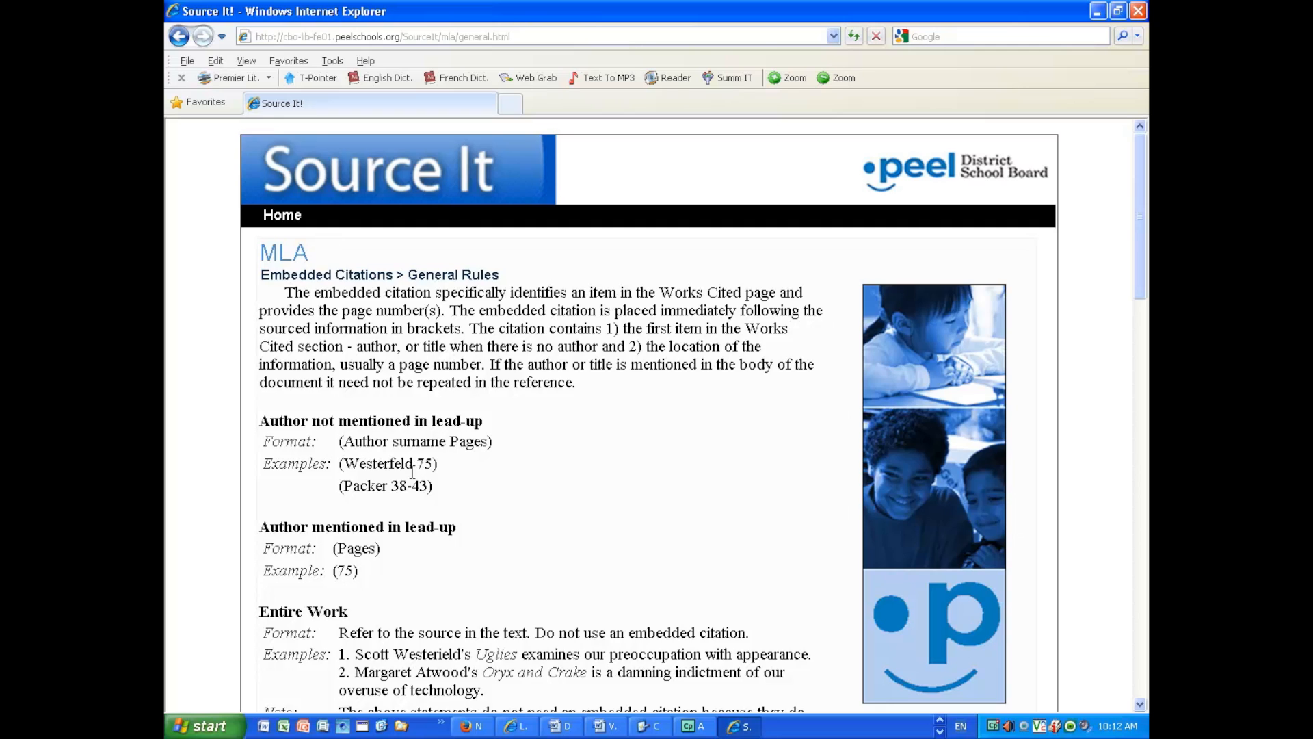
scroll(down, 3)
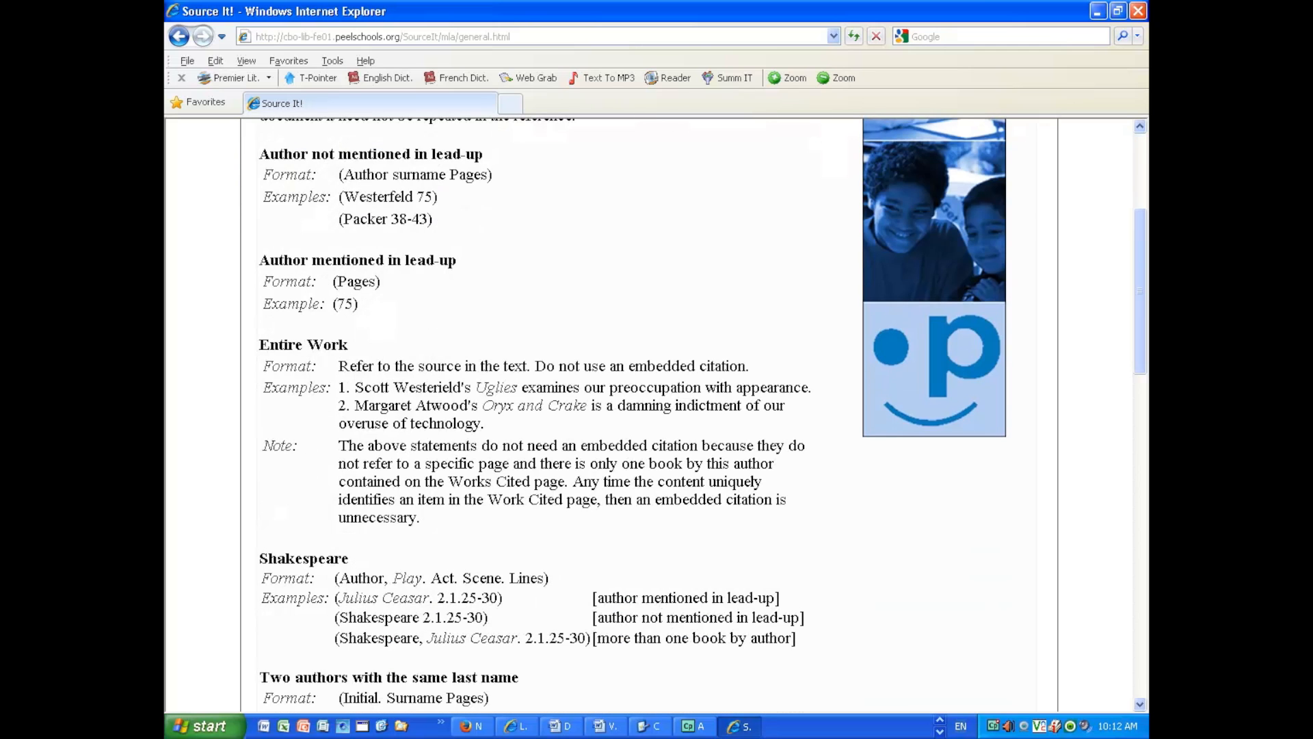
scroll(down, 3)
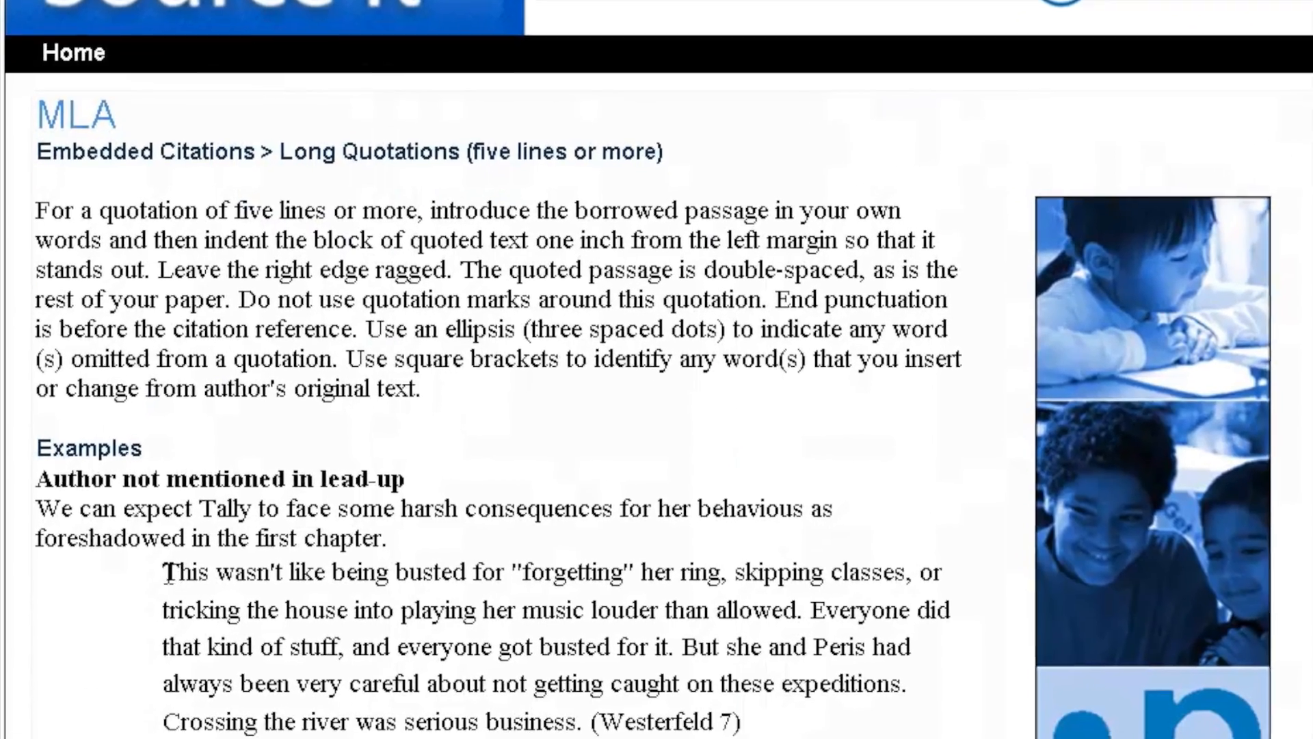
Scroll the Source It page on the way back to its home page
scroll(down, 3)
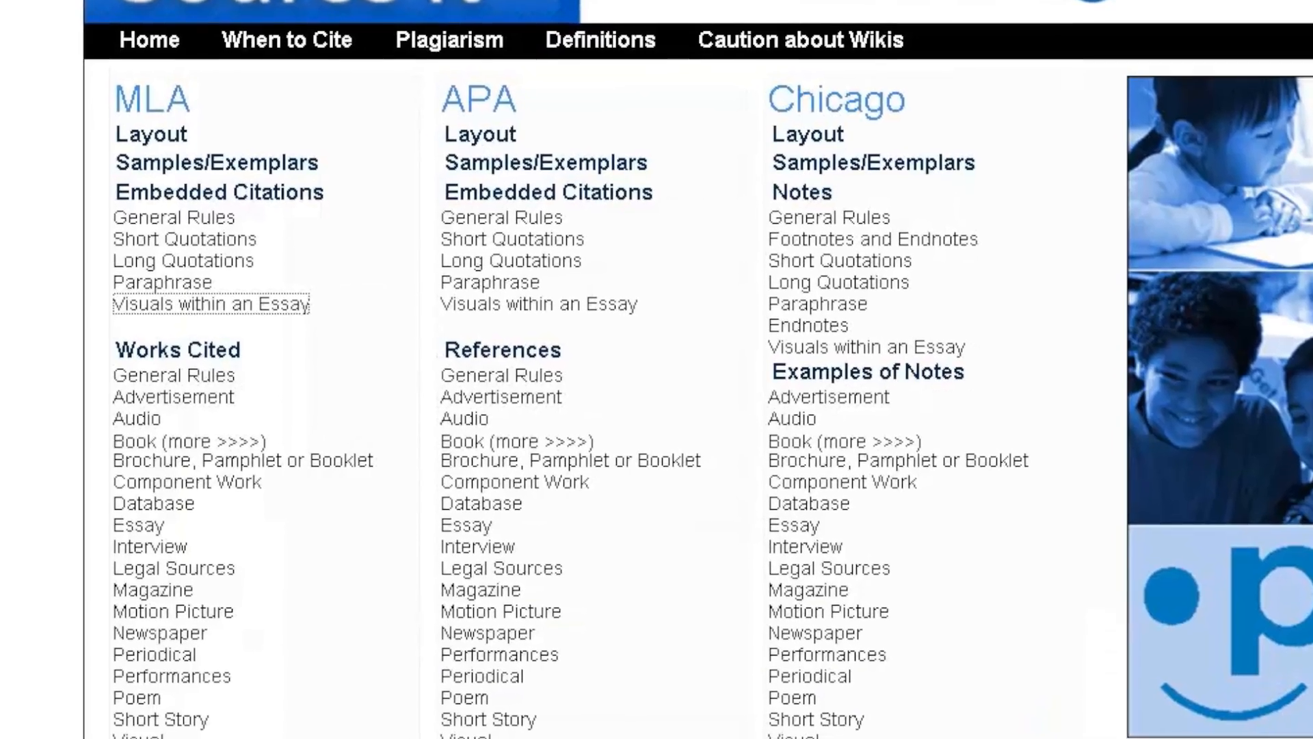
click(605, 725)
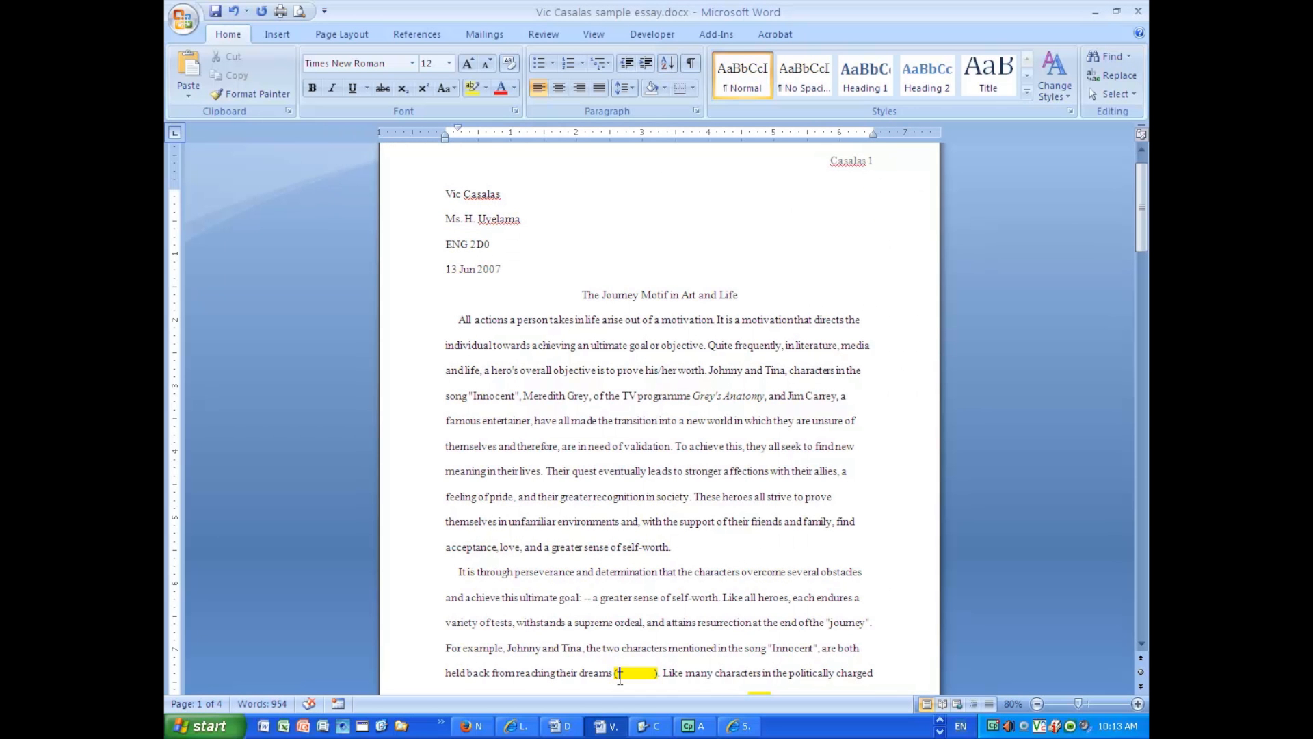
Type 'Our Lady of Peace' into the first highlighted citation brackets
text(O)
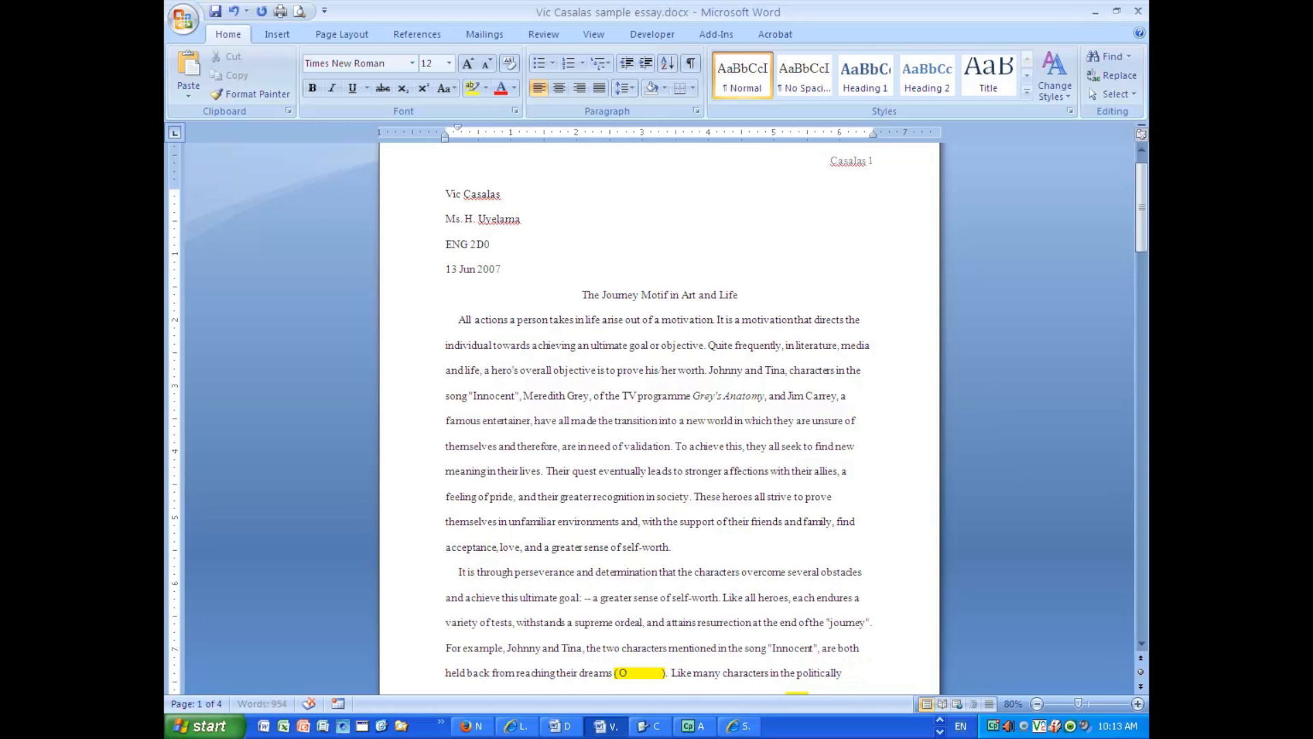
text(ur Lady of Peace)
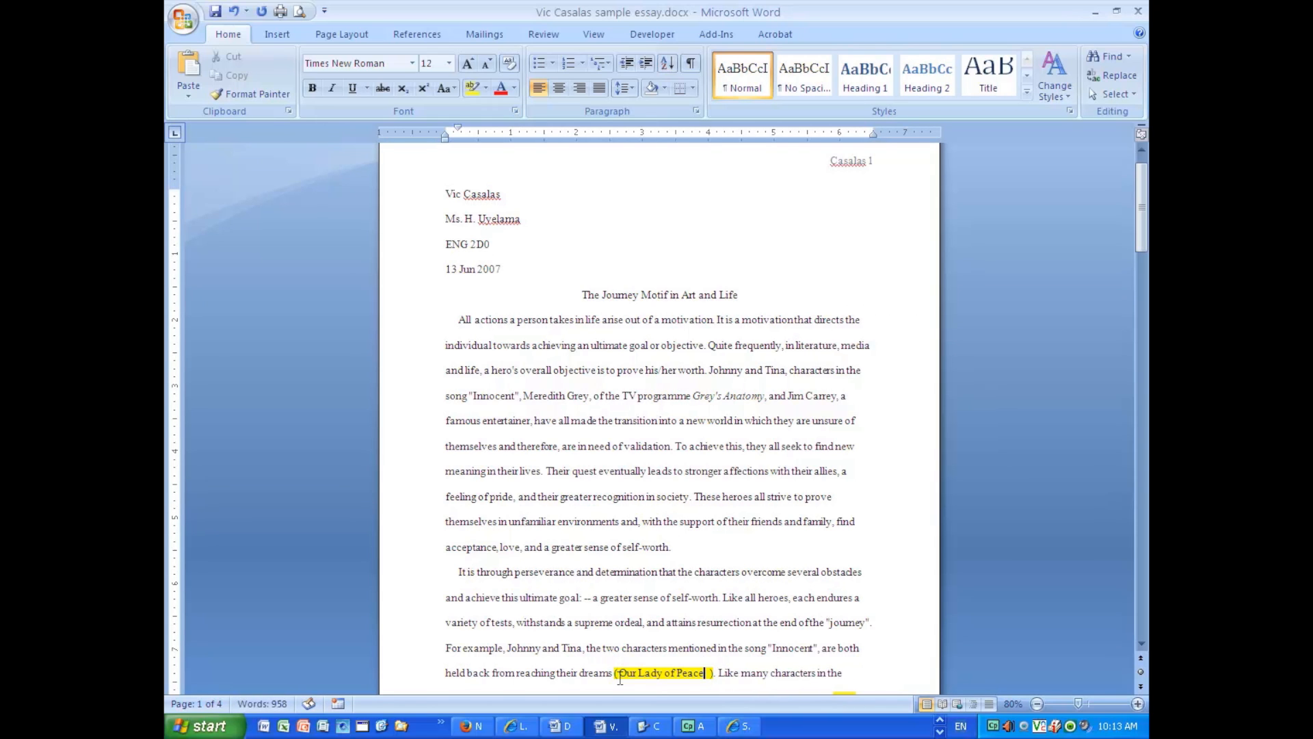
scroll(down, 3)
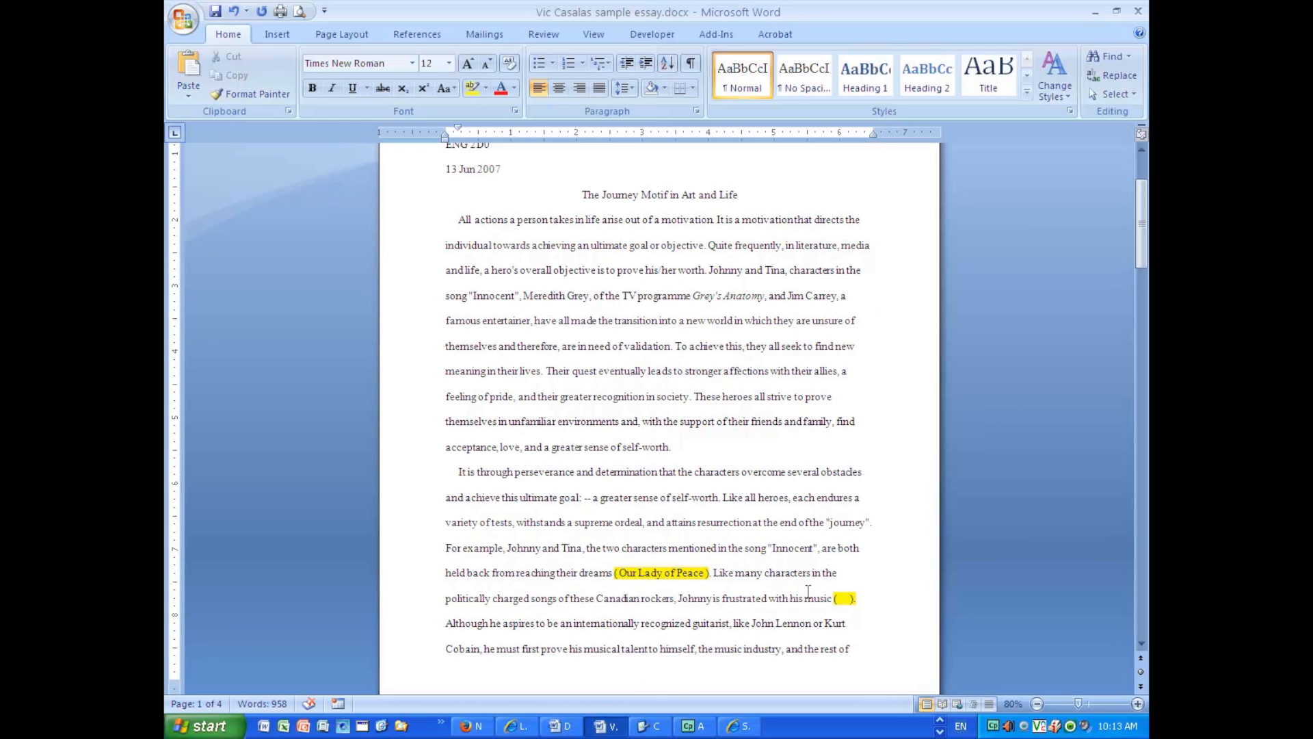
scroll(down, 3)
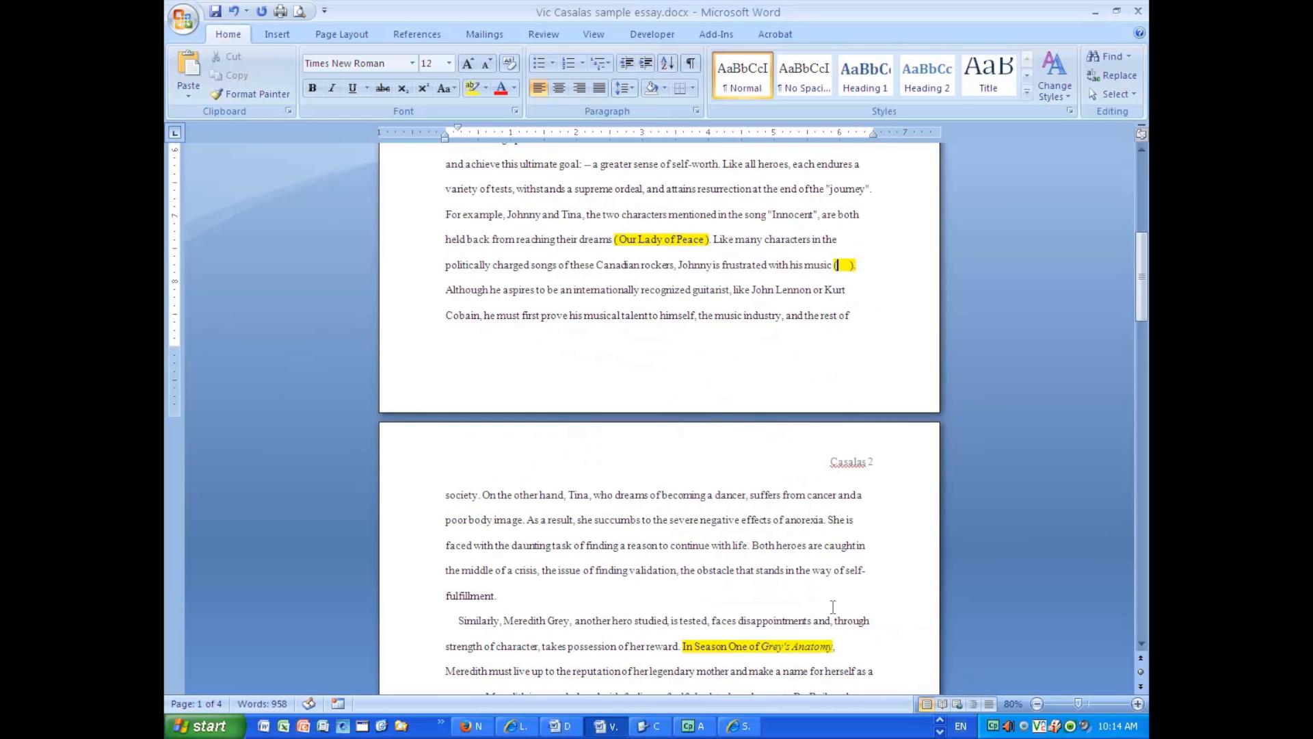
Glance at Works Cited, then enter 'Bliss' in the citation after 'his music'
scroll(down, 3)
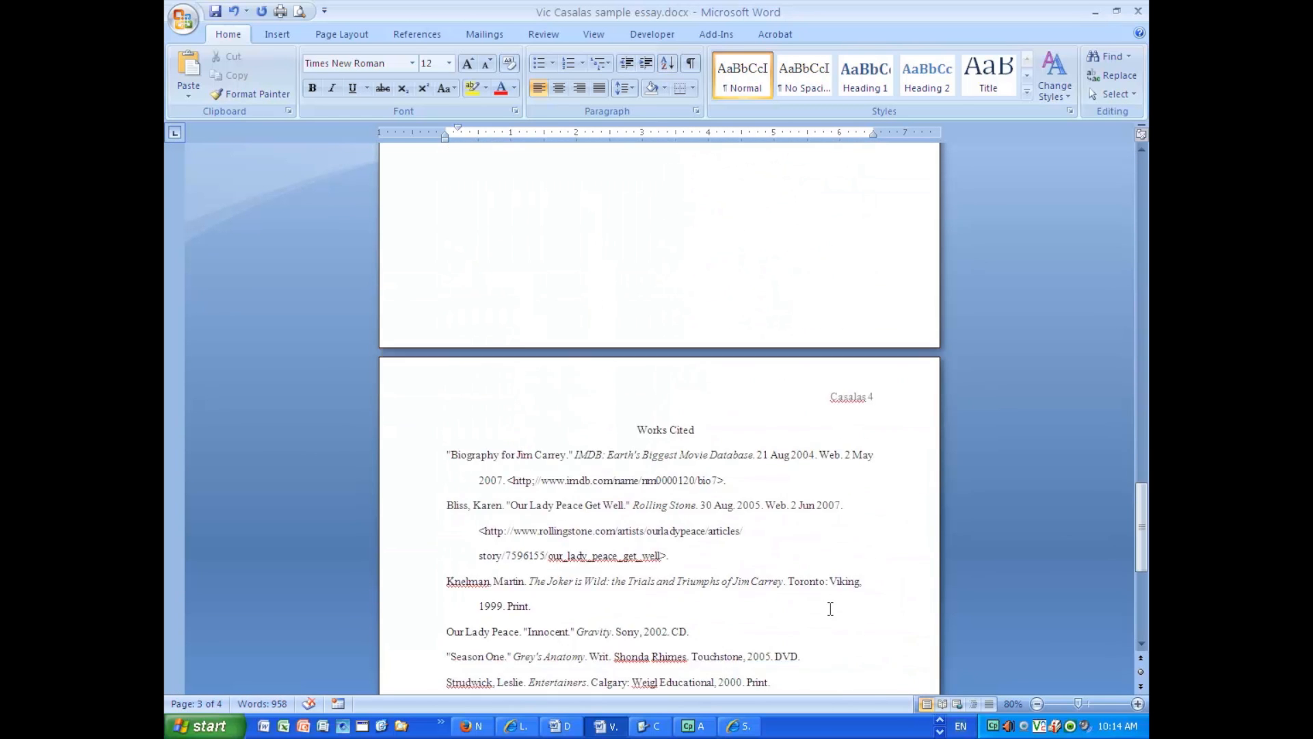
scroll(up, 3)
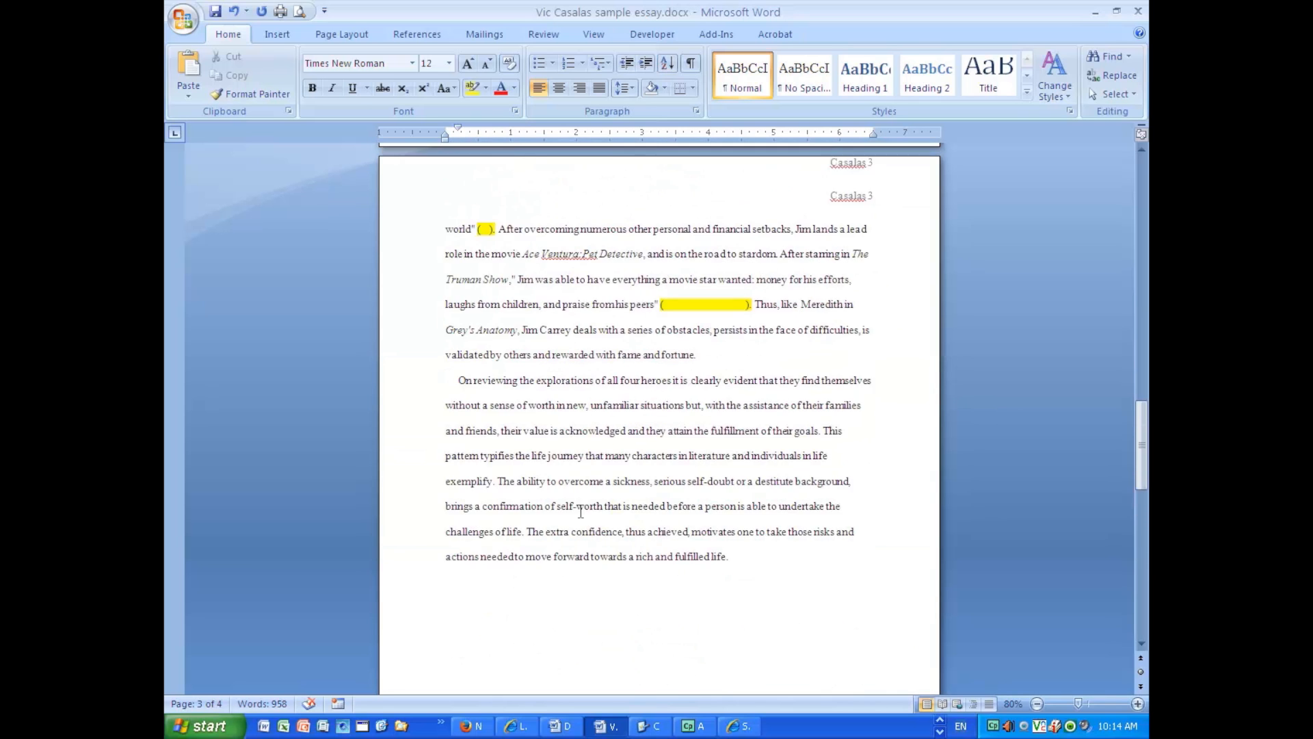
scroll(up, 3)
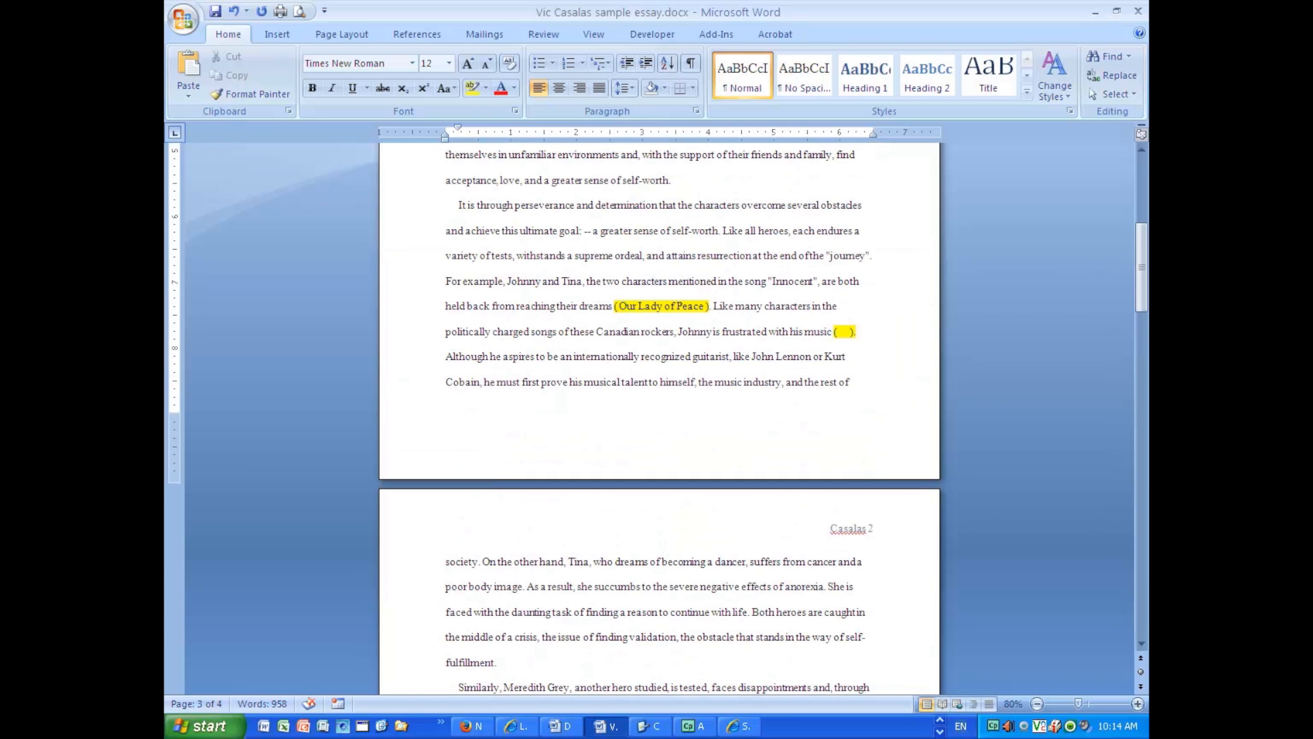
text(Bliss)
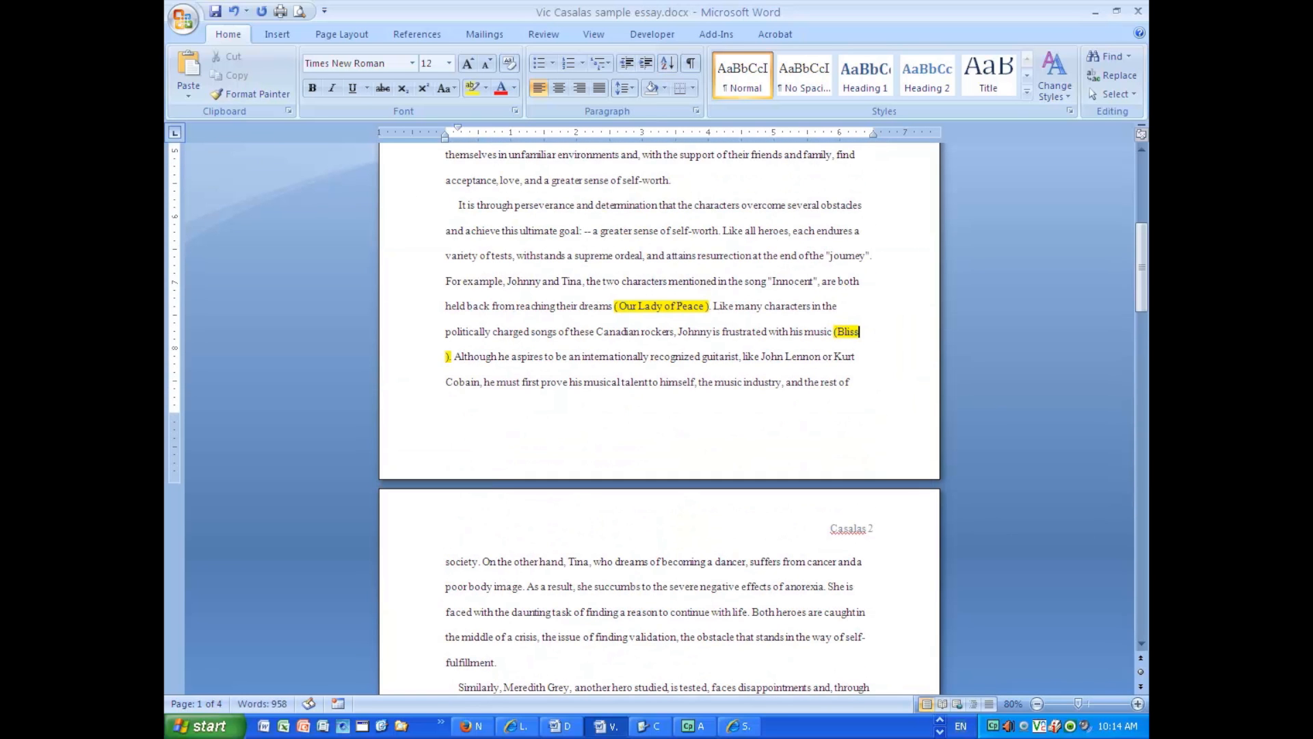
scroll(down, 3)
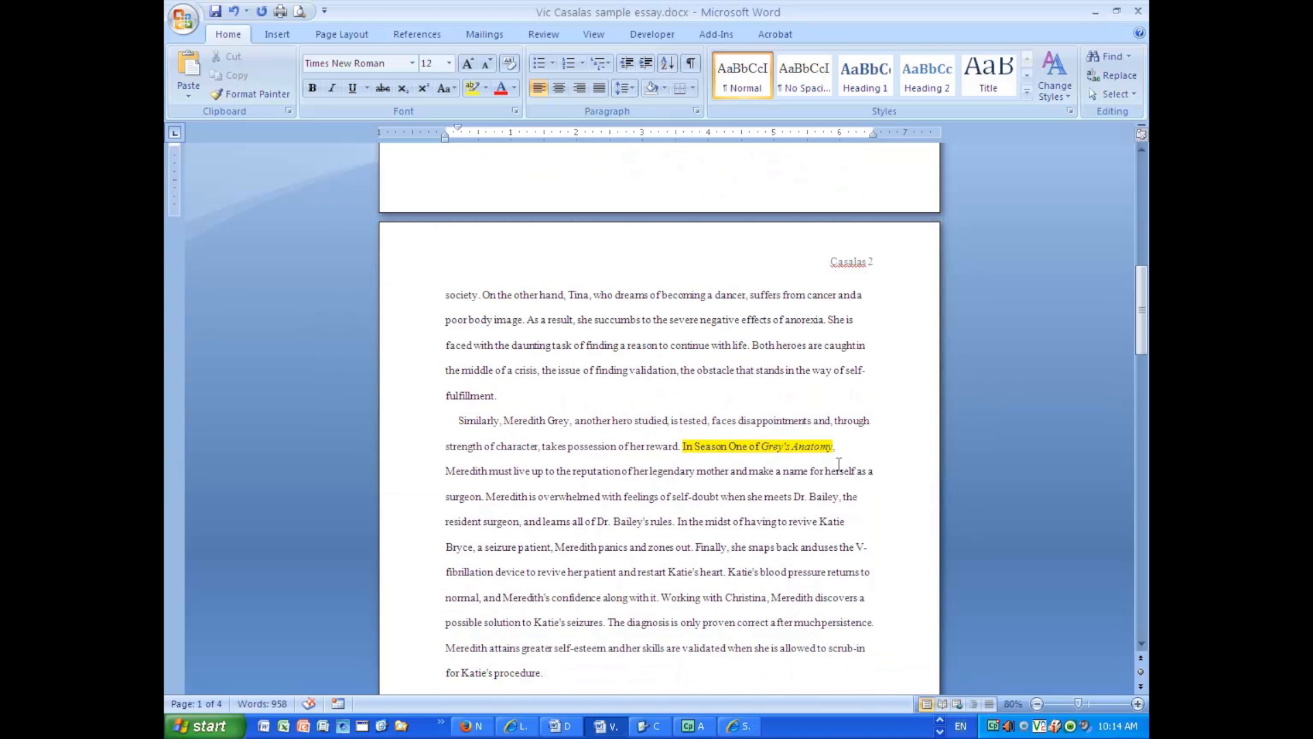
Enter 'West 48' in the citation after 'neighbourhood' in the Jim Carrey paragraph
scroll(down, 3)
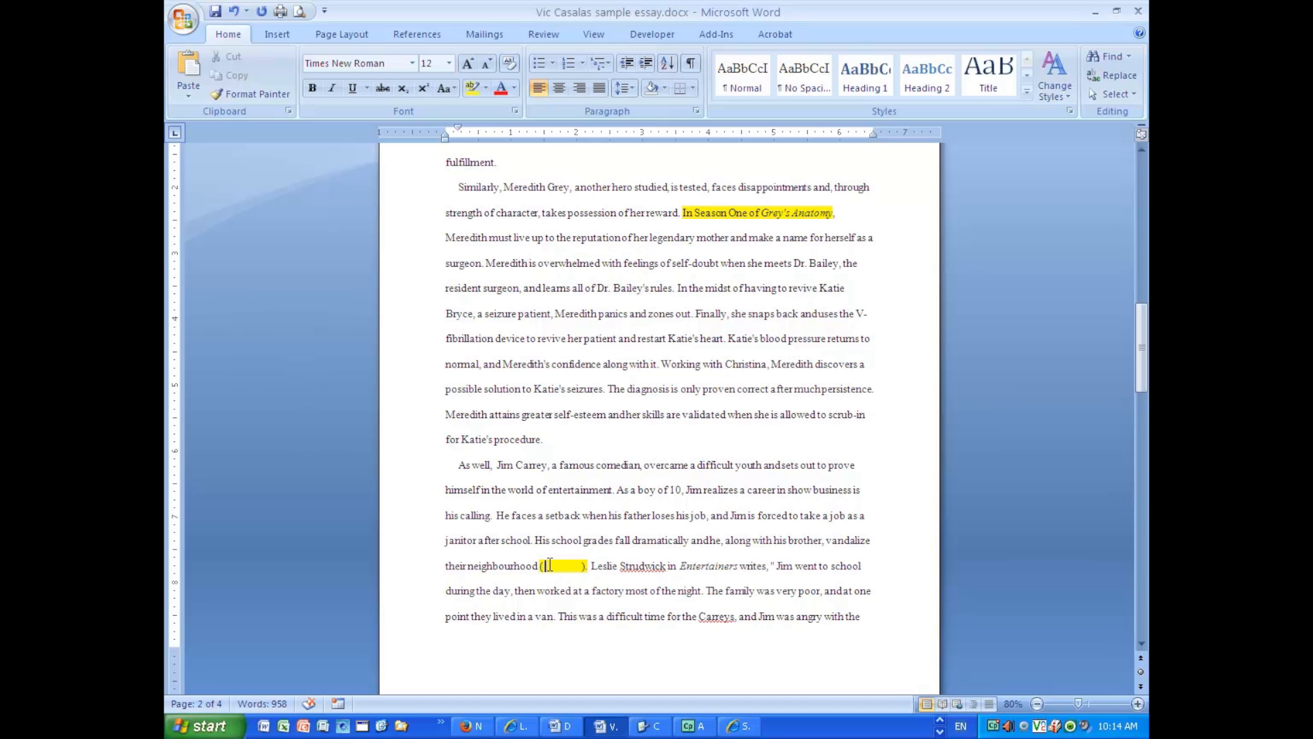
text(West)
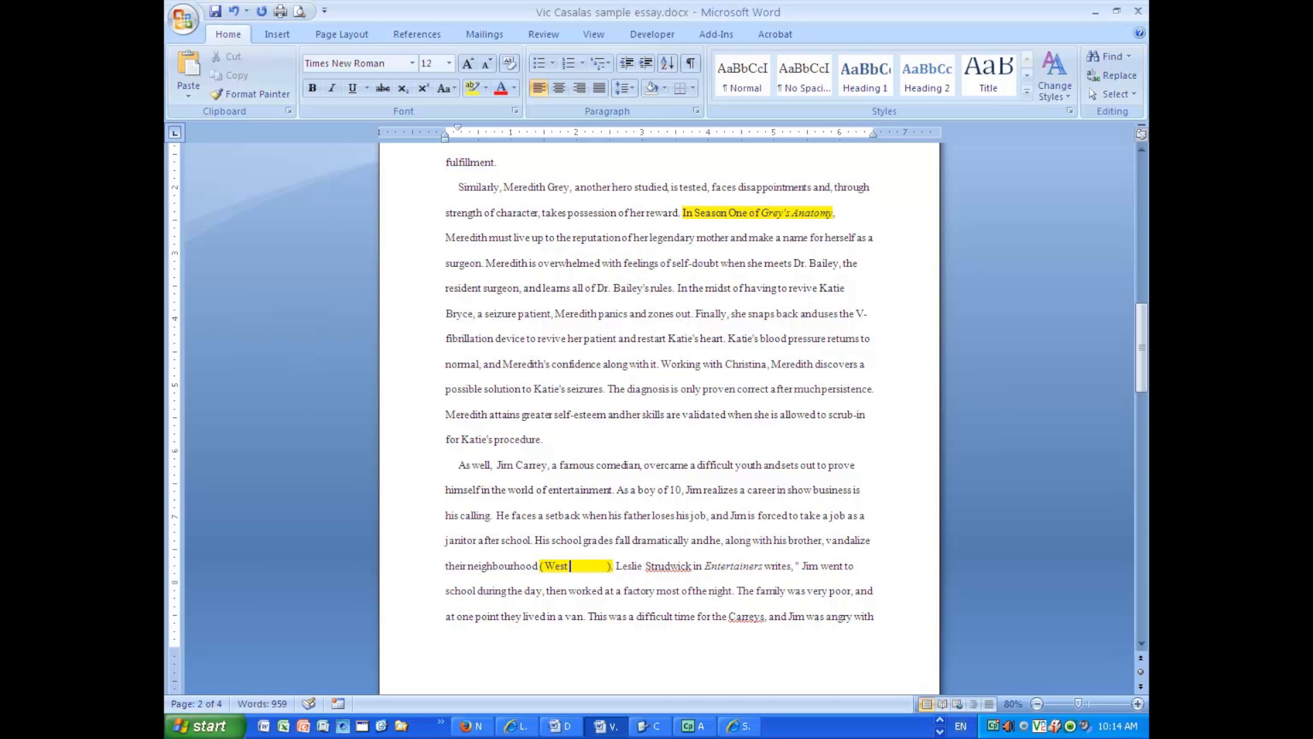
text(48)
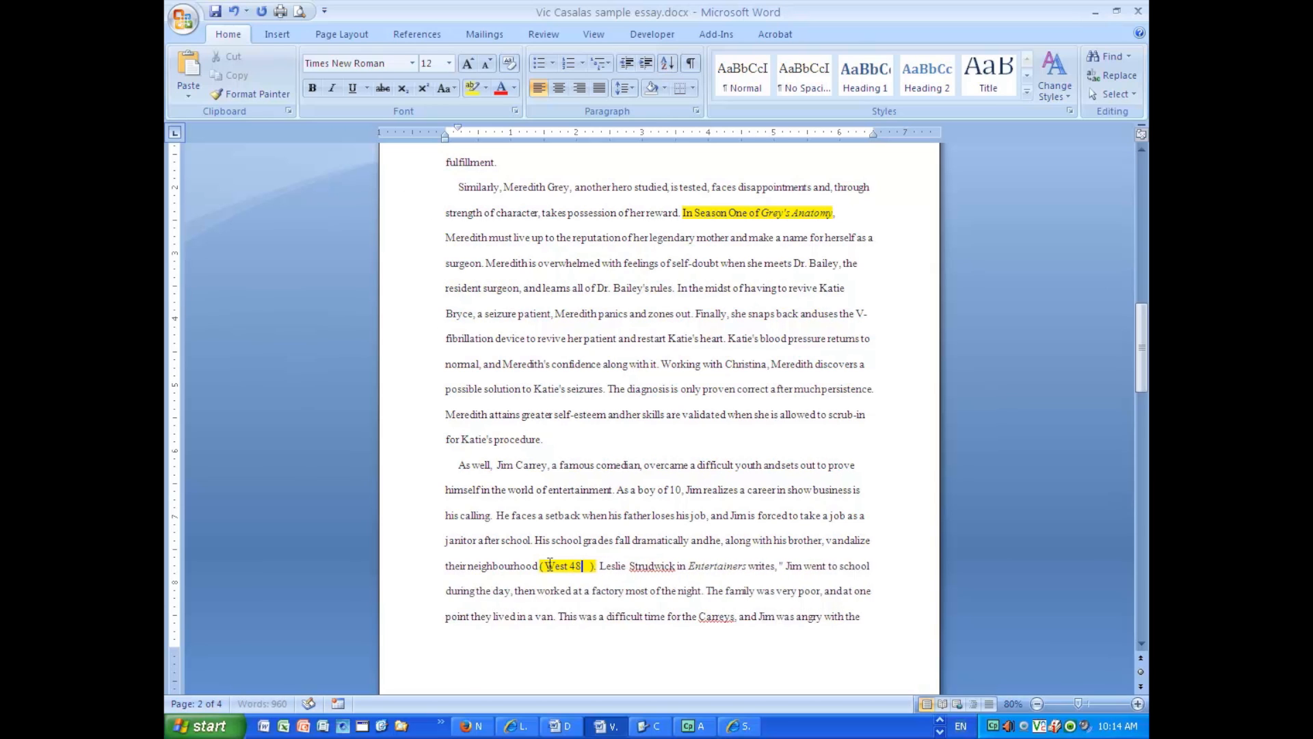
scroll(down, 3)
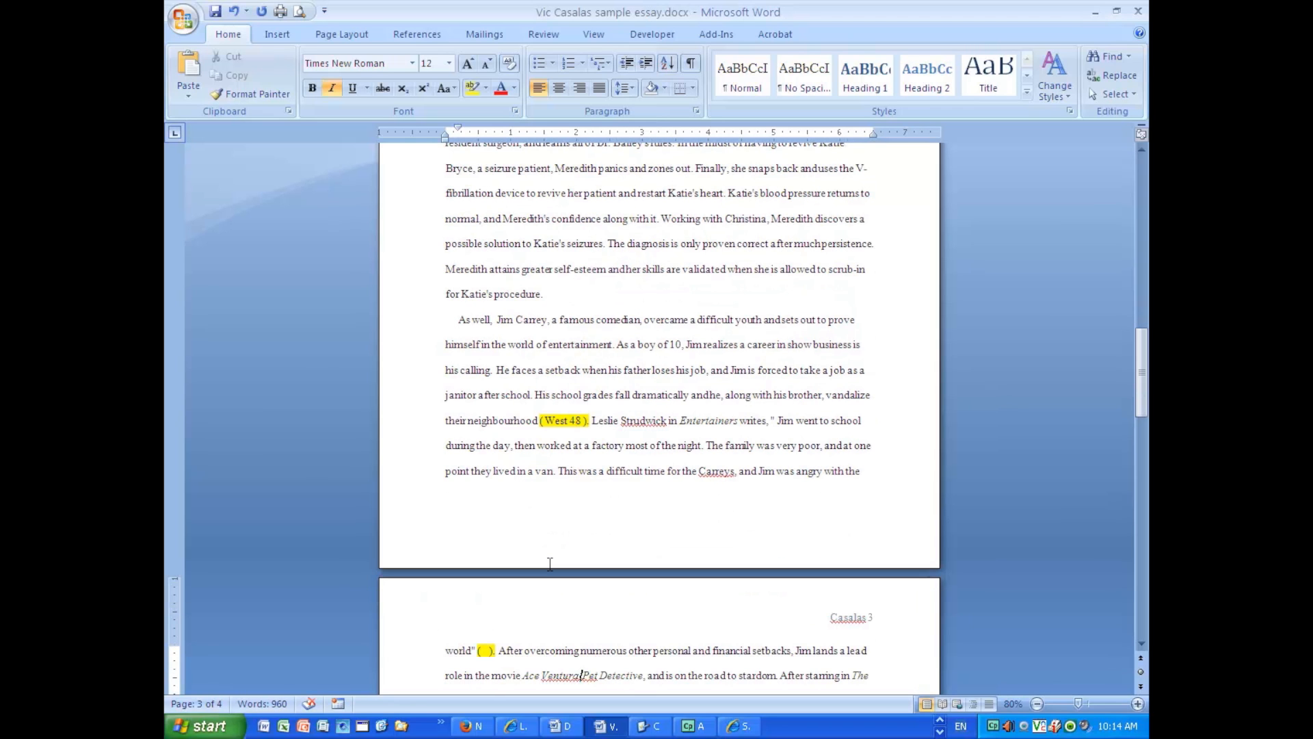